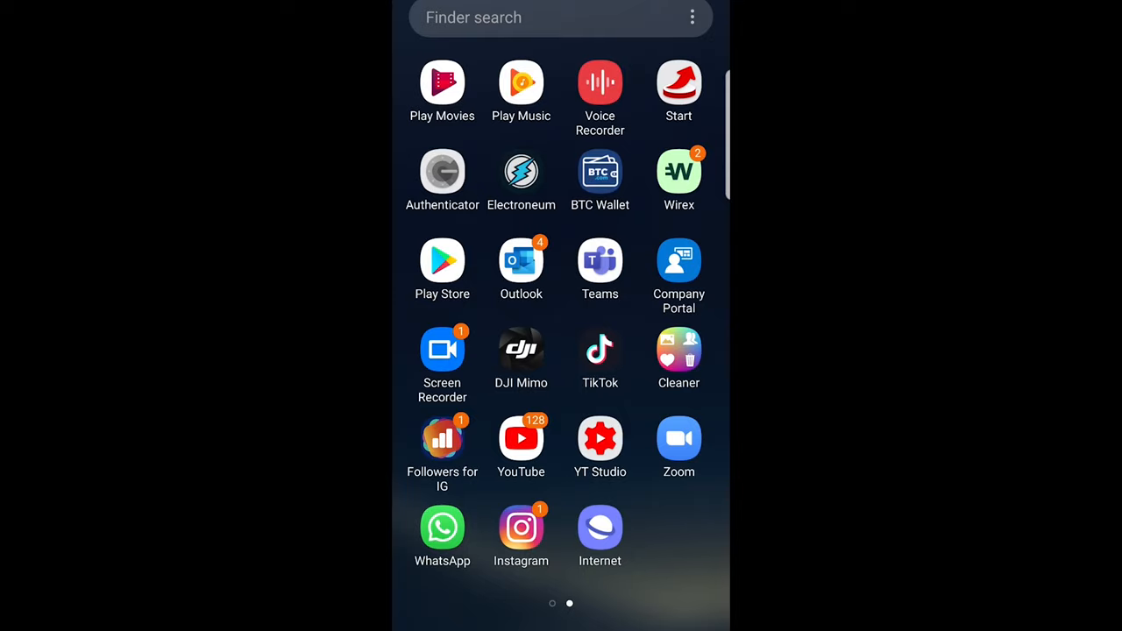
Launch WhatsApp from the app drawer to reach the chats list
click(441, 526)
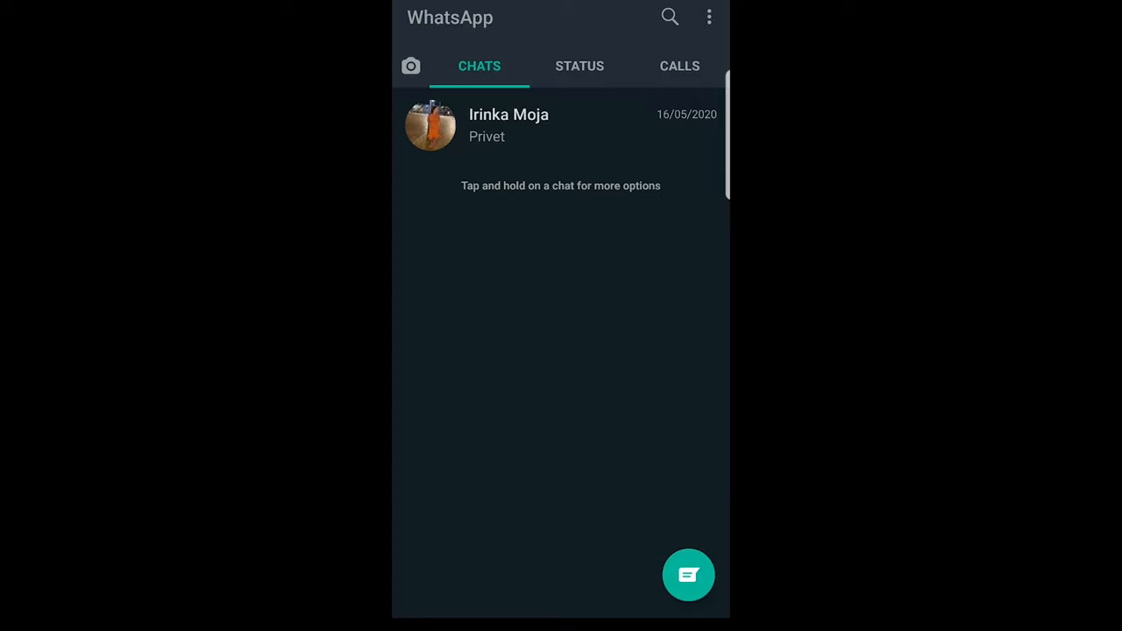
Long-press the contact's only chat to select it and reveal the delete toolbar
click(561, 126)
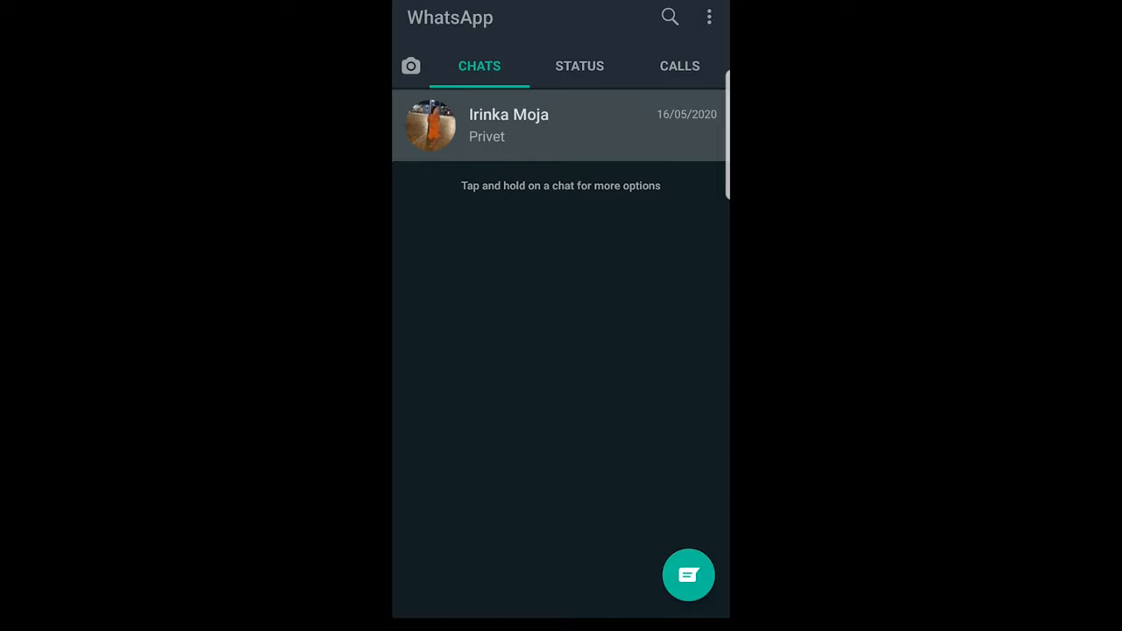